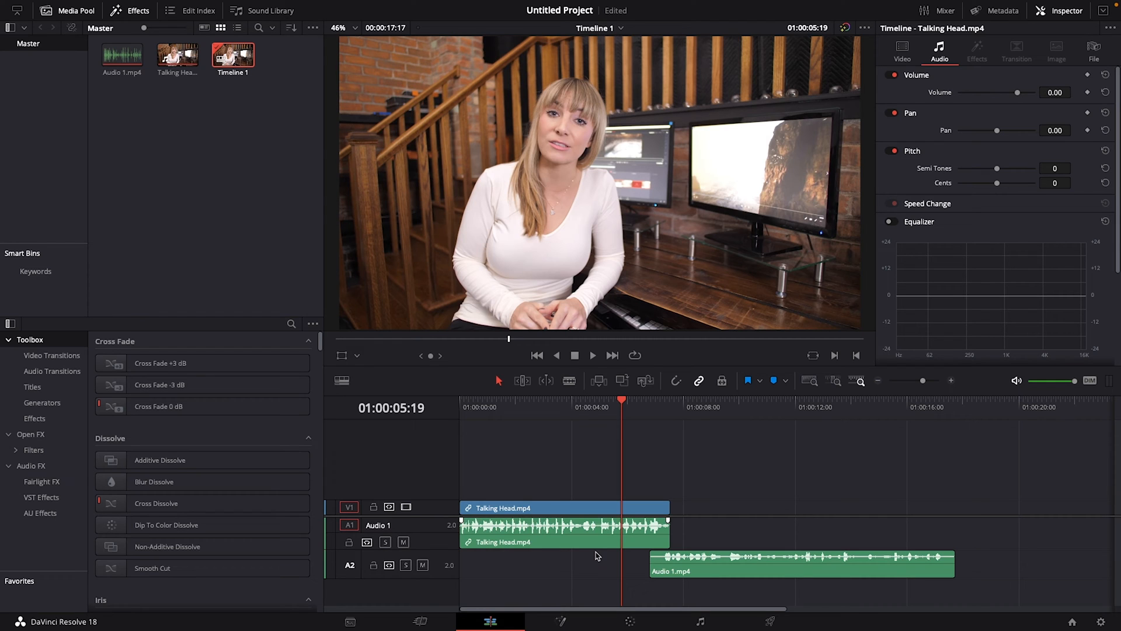
Drag Audio 1.mp4 along track A2 so it sits out of sync with the Talking Head clip
{"action": "left_click_drag", "start_coordinate": [801, 563], "coordinate": [836, 563]}
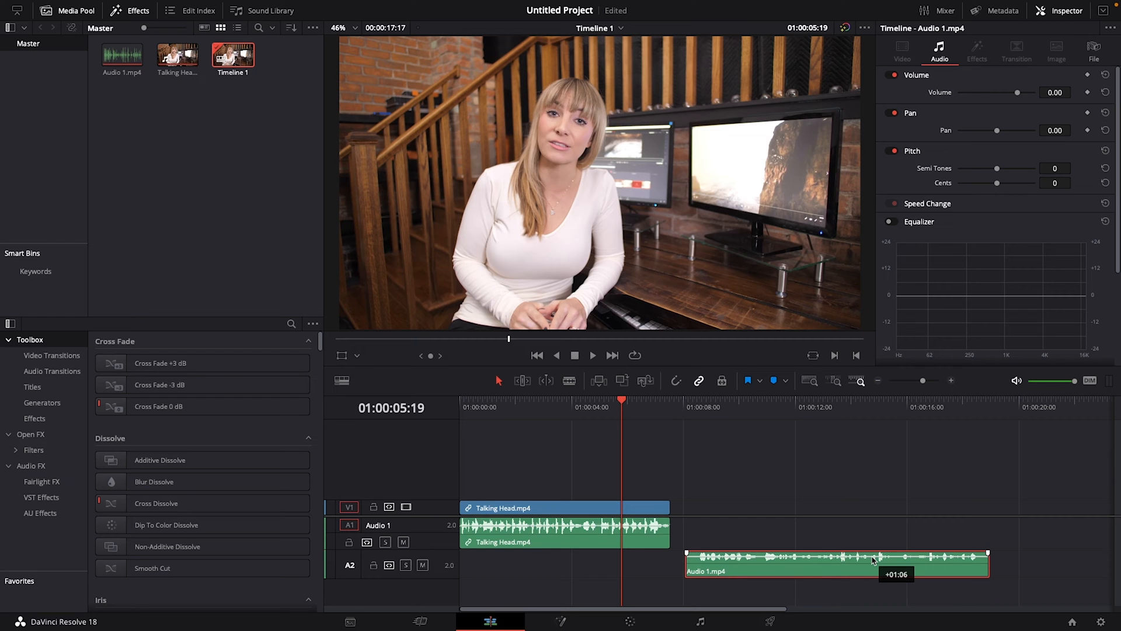
{"action": "left_click_drag", "start_coordinate": [873, 563], "coordinate": [829, 563]}
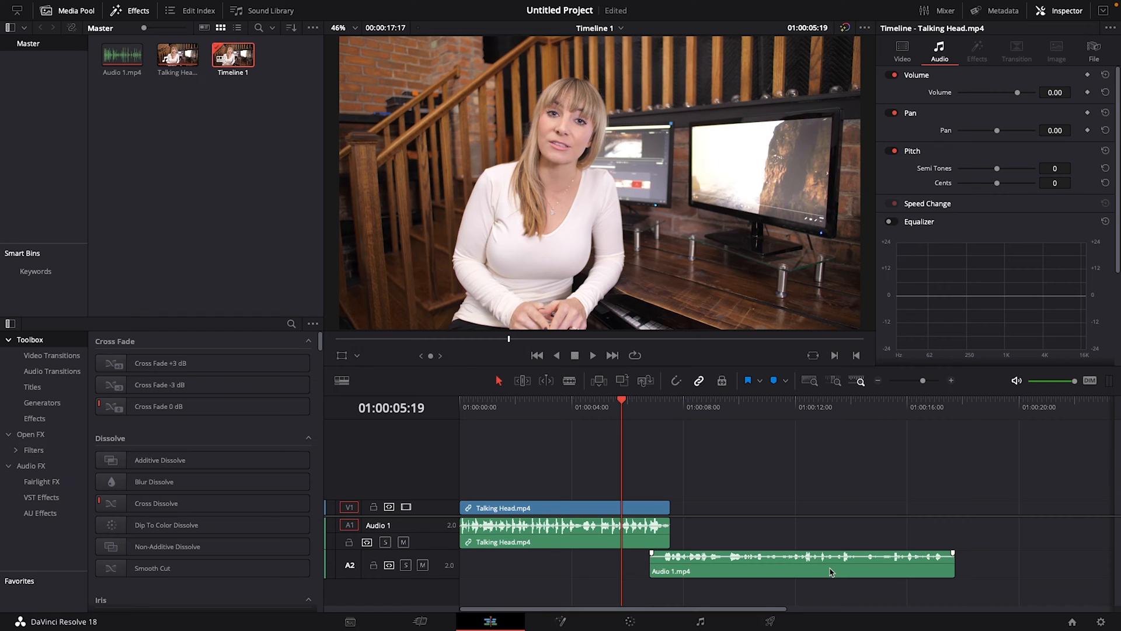
{"action": "left_click_drag", "start_coordinate": [829, 565], "coordinate": [572, 566]}
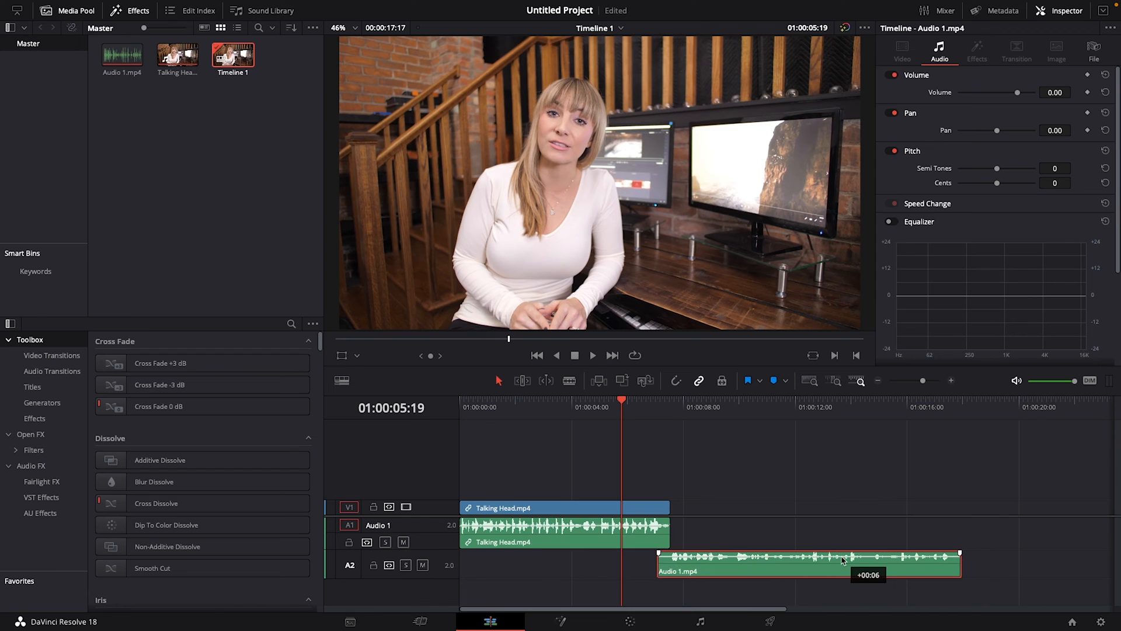
{"action": "left_click_drag", "start_coordinate": [809, 562], "coordinate": [848, 562]}
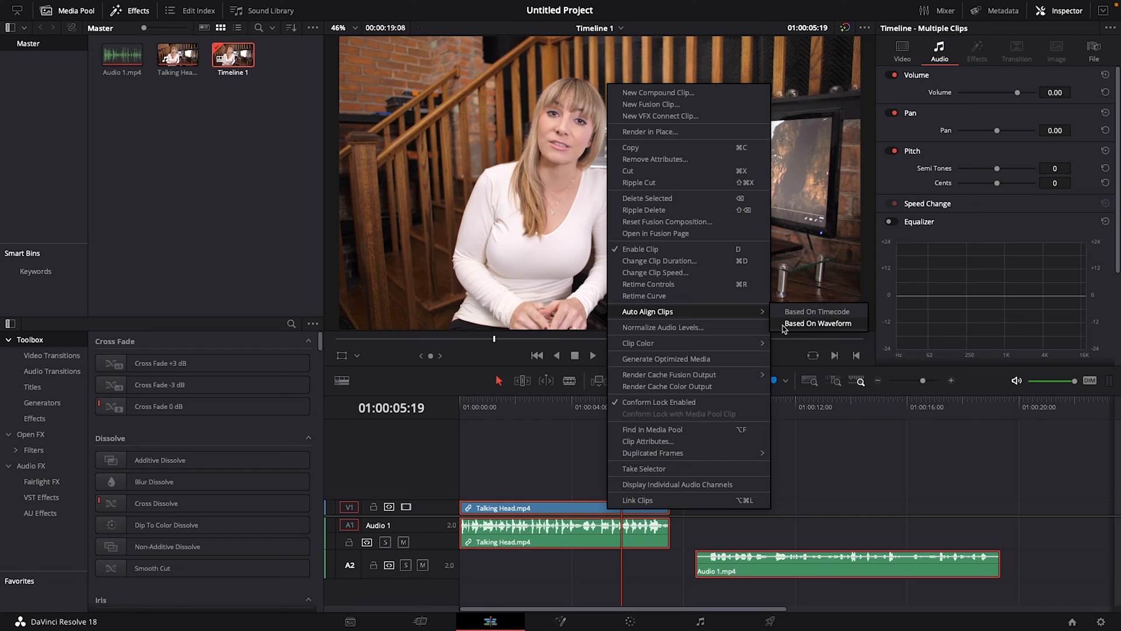
Apply Auto Align Clips > Based On Waveform to resync Audio 1 with the Talking Head clip
{"action": "left_click", "coordinate": [818, 322]}
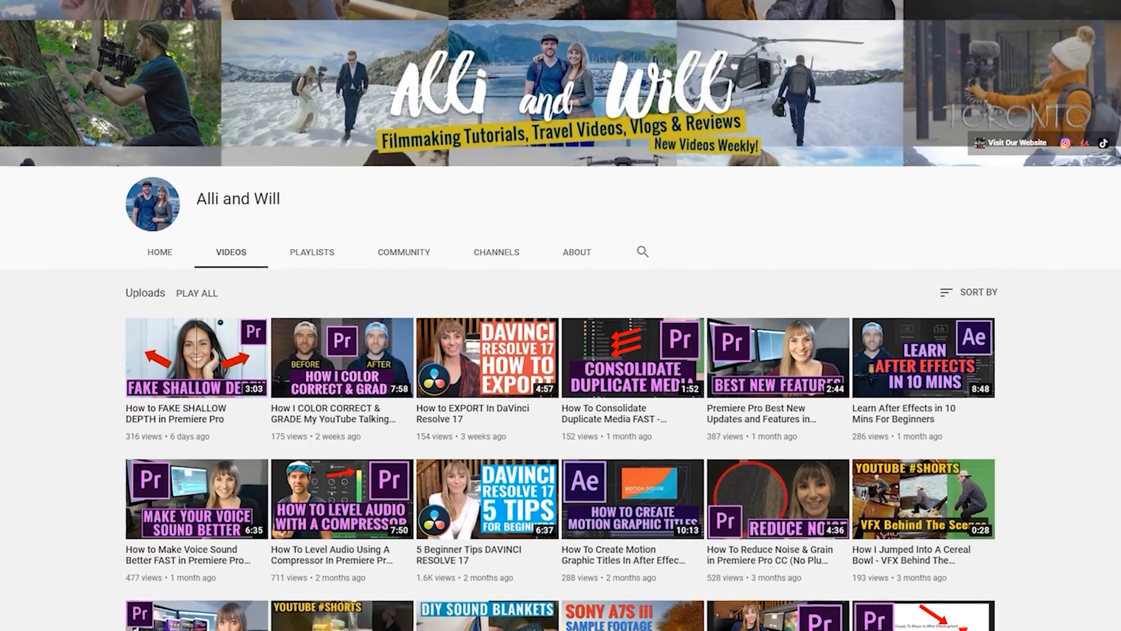
{"action": "scroll", "scroll_direction": "down", "scroll_amount": 3}
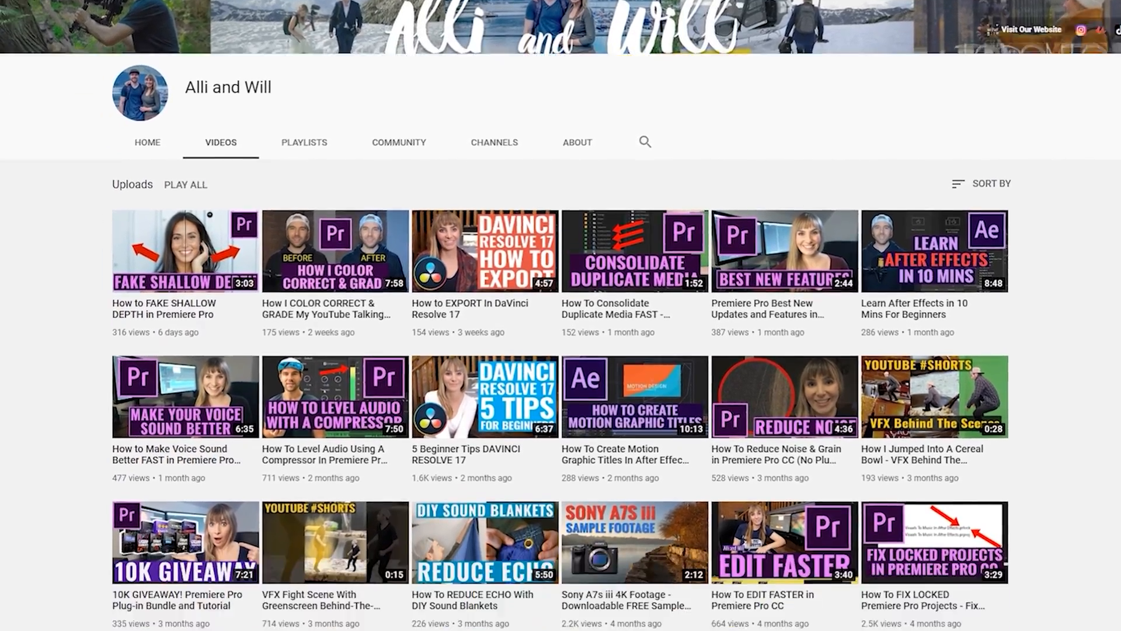
{"action": "scroll", "scroll_direction": "down", "scroll_amount": 3}
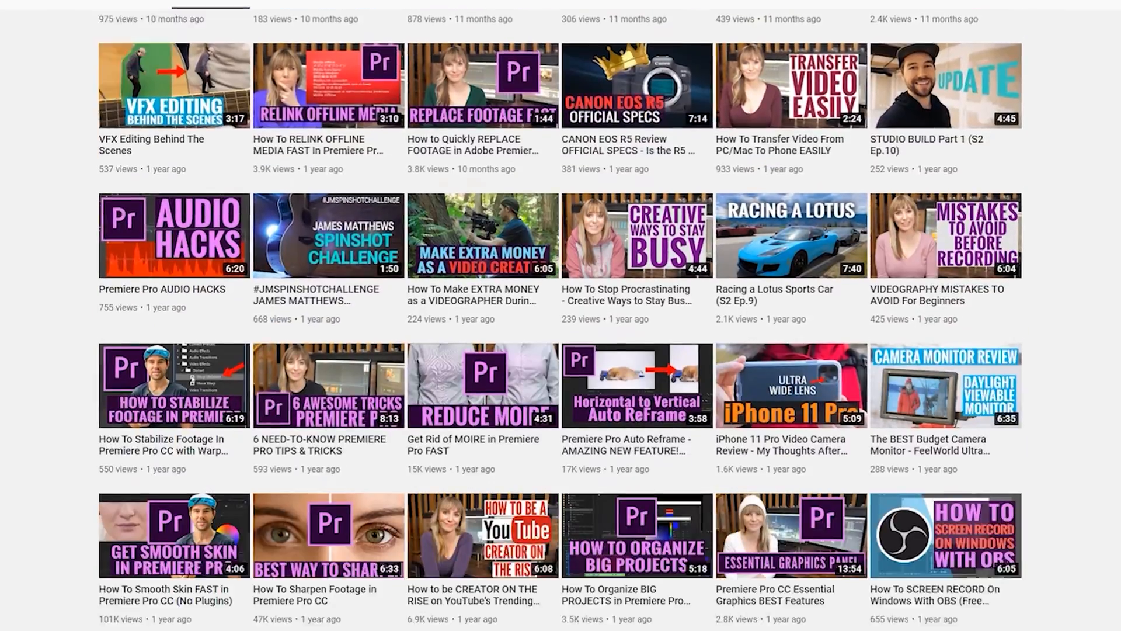